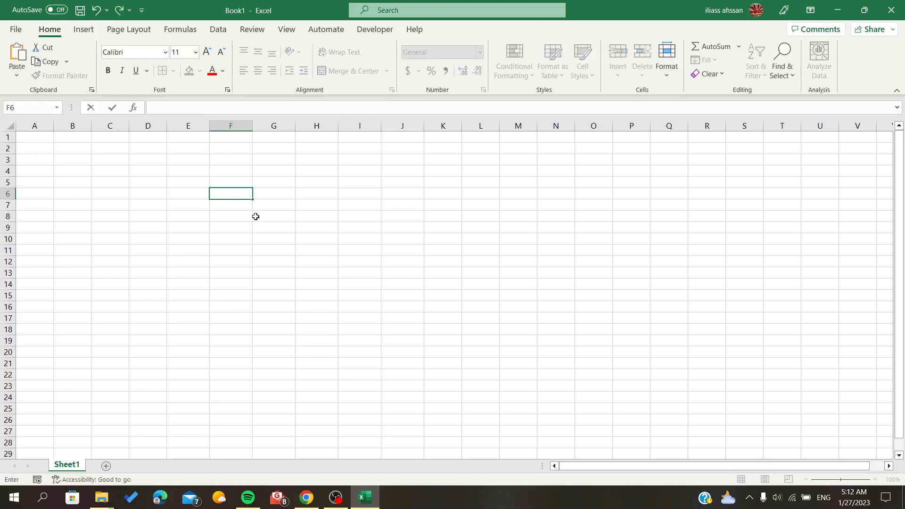
# Type 015354, select another cell, then bring up cell F6's context menu.
pyautogui.write('015354')
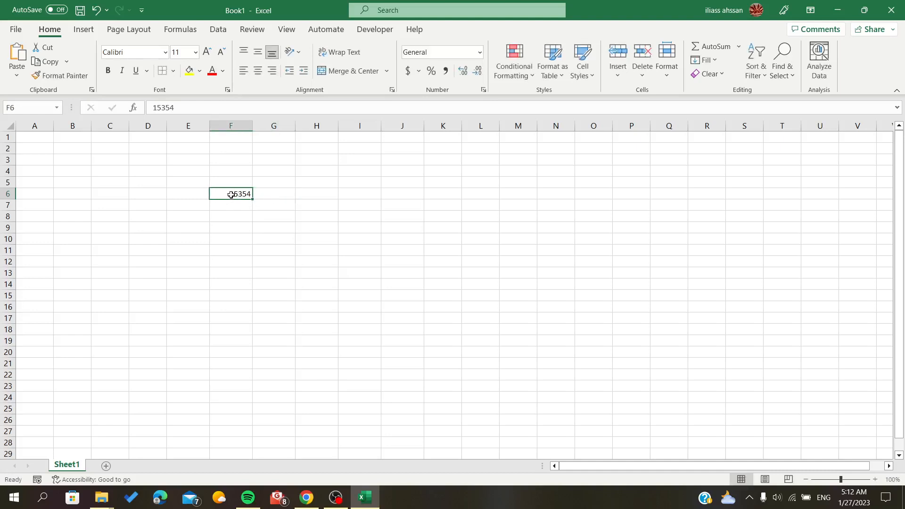
pyautogui.moveTo(231, 193)
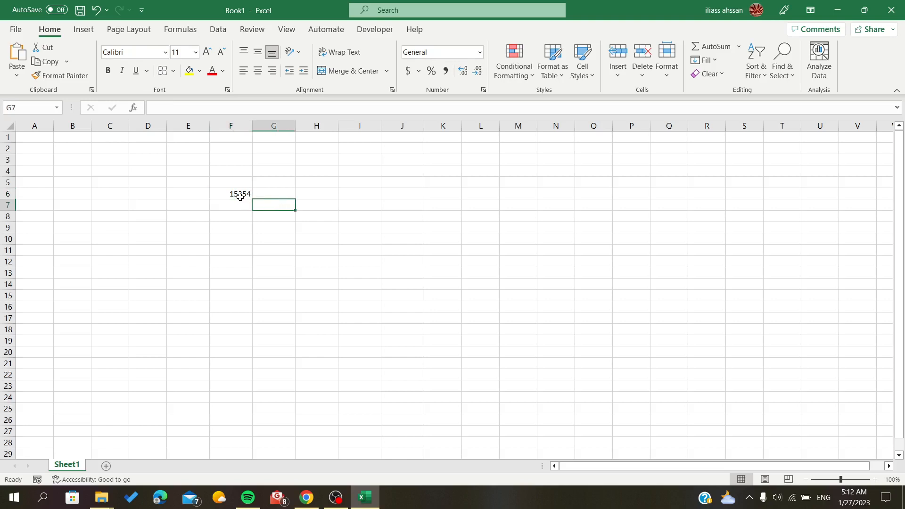
pyautogui.moveTo(243, 188)
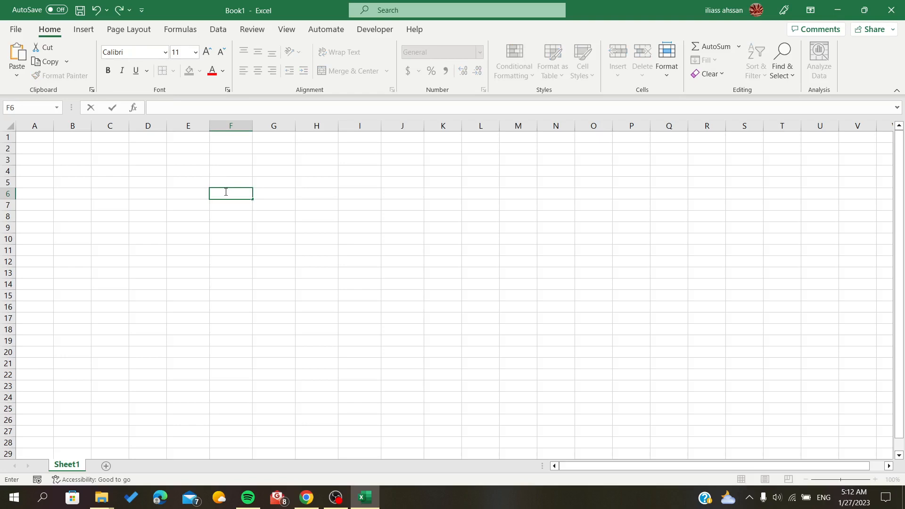
pyautogui.click(273, 182)
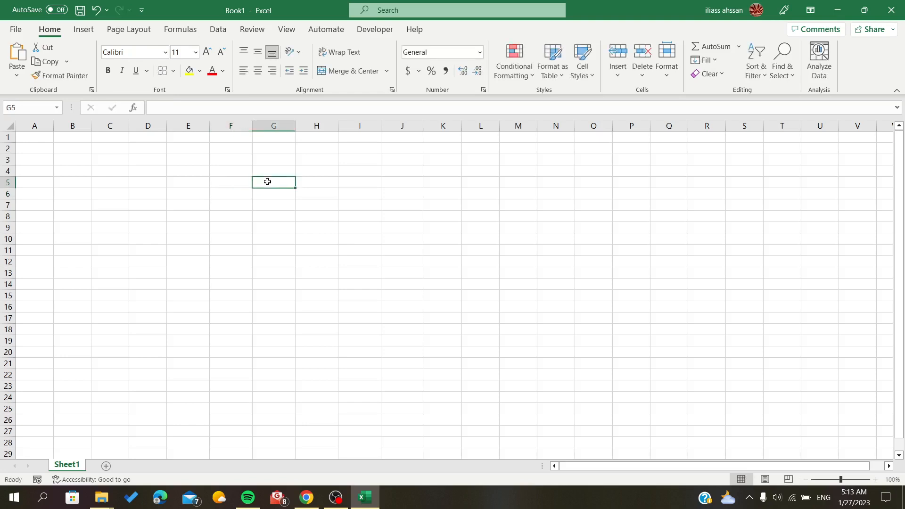
pyautogui.rightClick(225, 194)
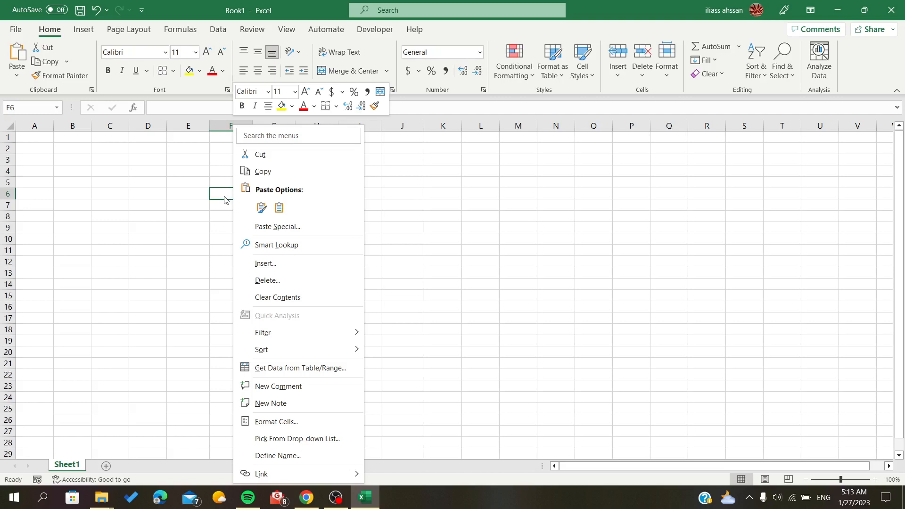
pyautogui.moveTo(200, 172)
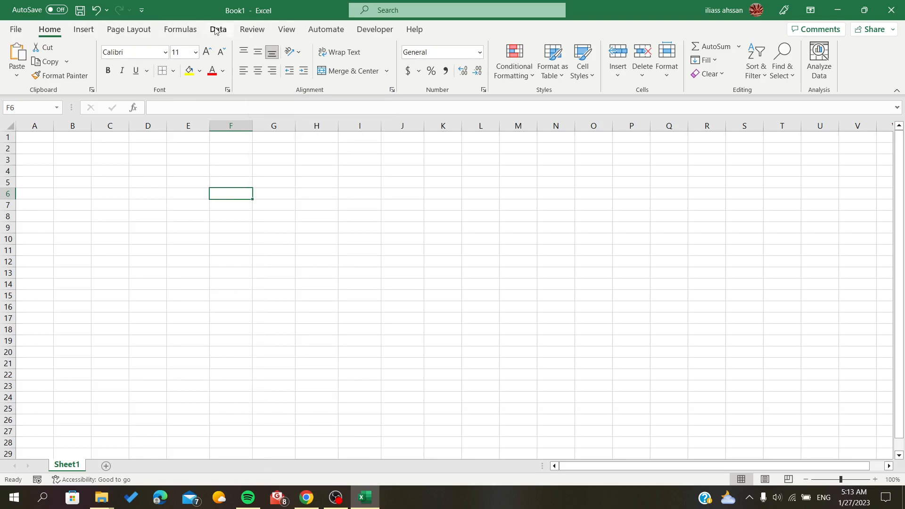
# Browse the Insert and Home tabs and launch Format Cells from the Number group.
pyautogui.click(83, 29)
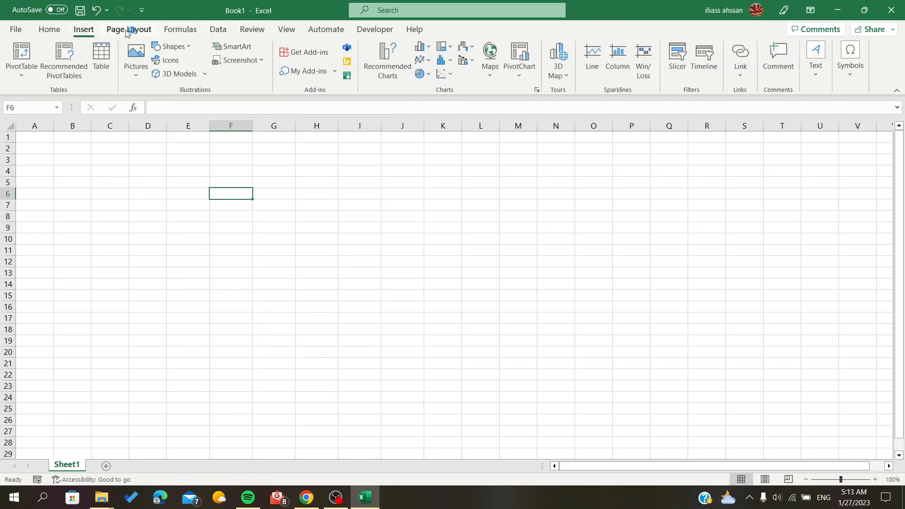
pyautogui.click(49, 29)
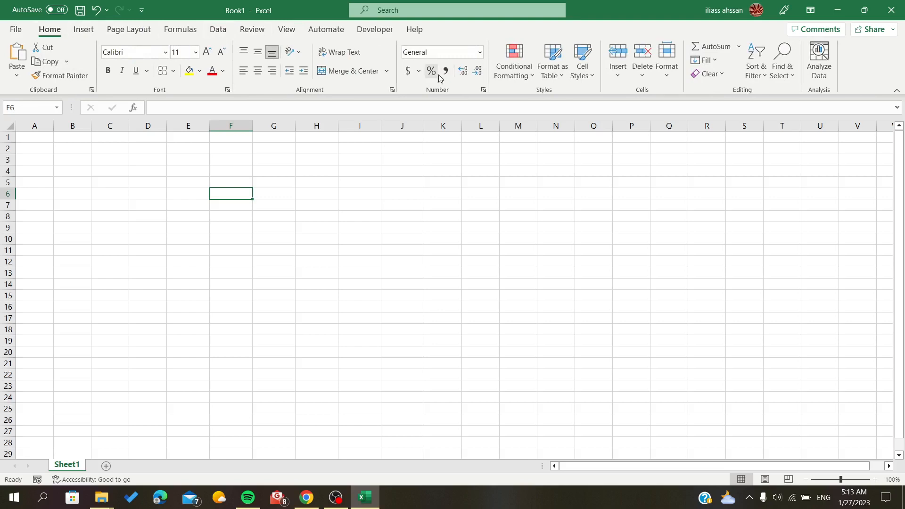
pyautogui.moveTo(483, 91)
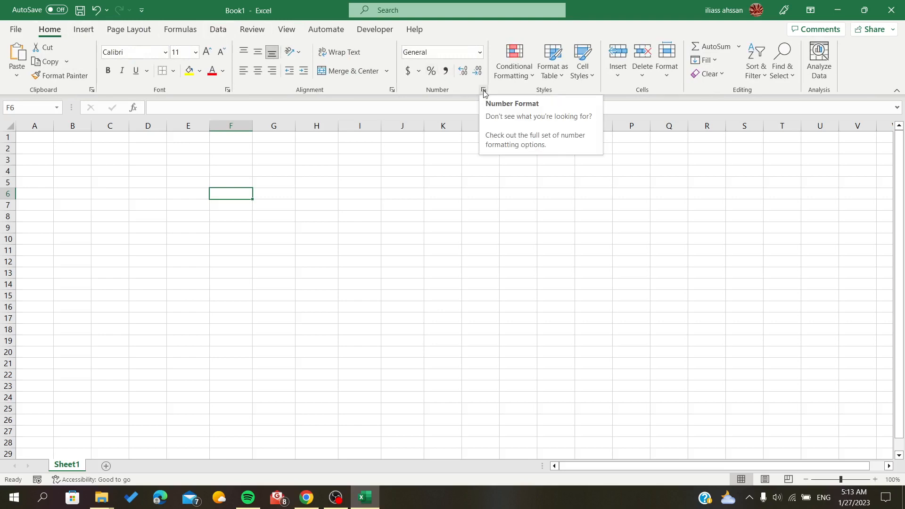
pyautogui.click(483, 75)
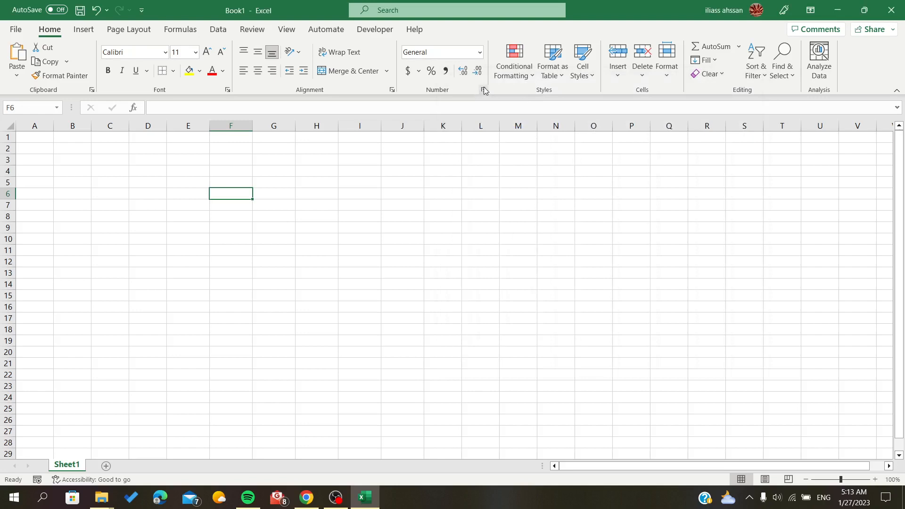
pyautogui.moveTo(484, 90)
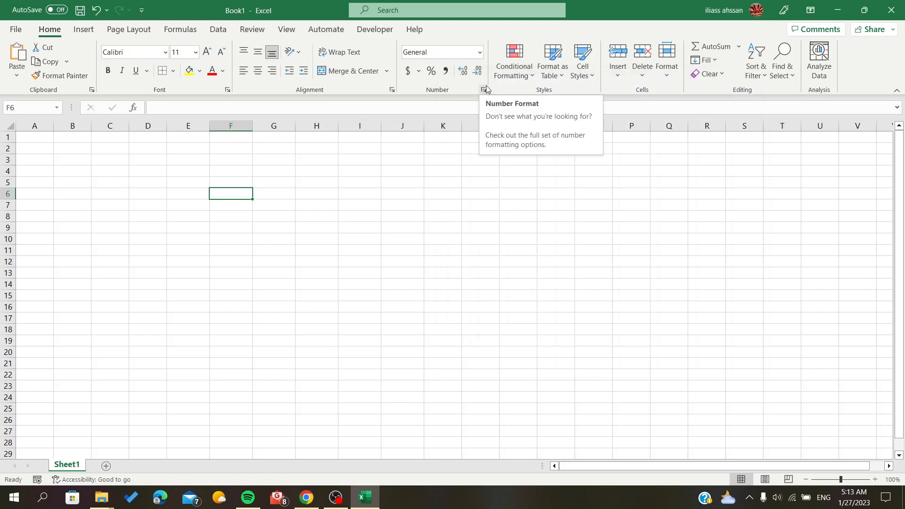
pyautogui.click(485, 89)
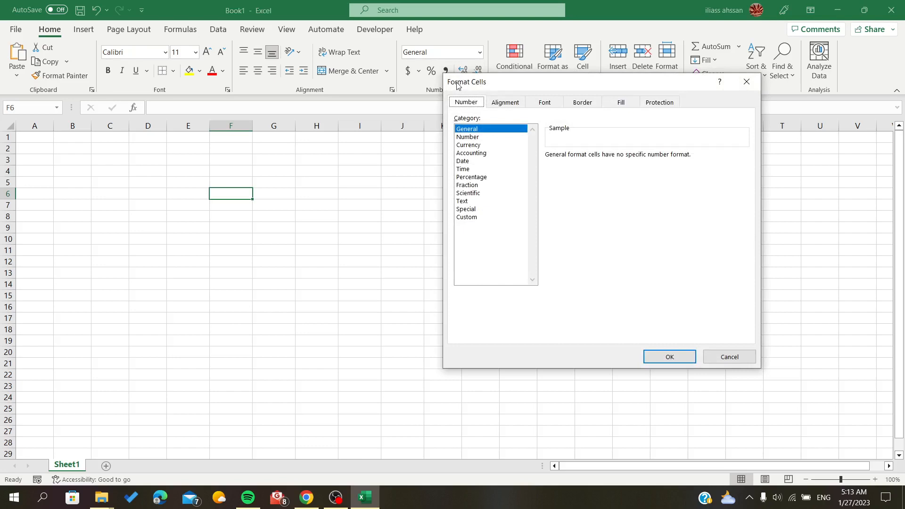
pyautogui.moveTo(473, 157)
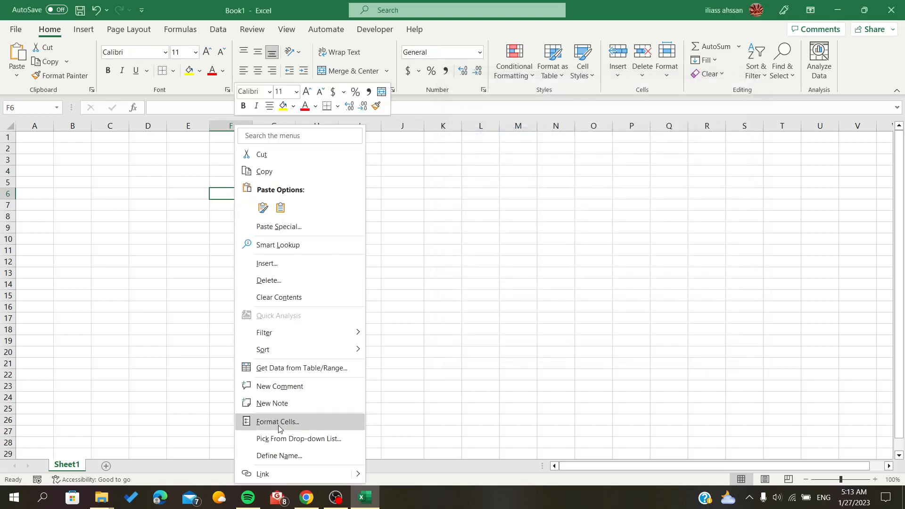
# Open Format Cells for F6 and preview the Number, Currency, Accounting, then Custom categories.
pyautogui.click(277, 421)
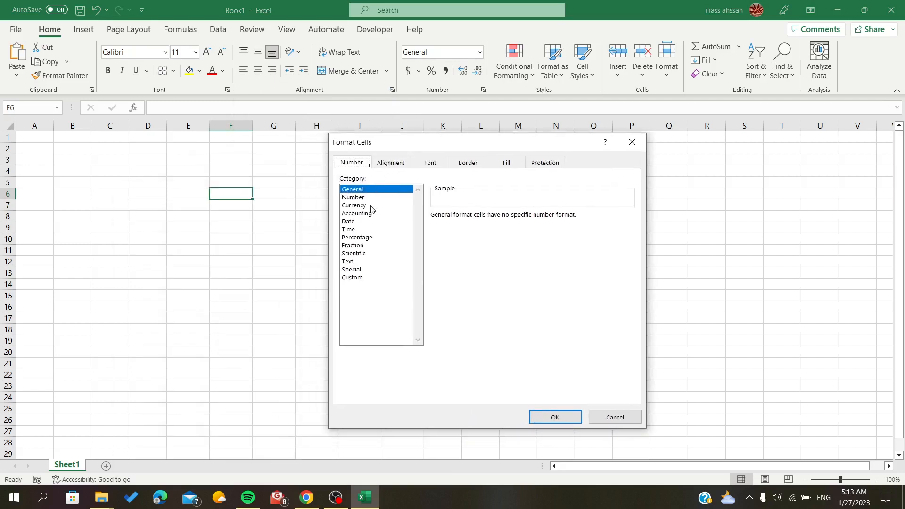
pyautogui.click(352, 197)
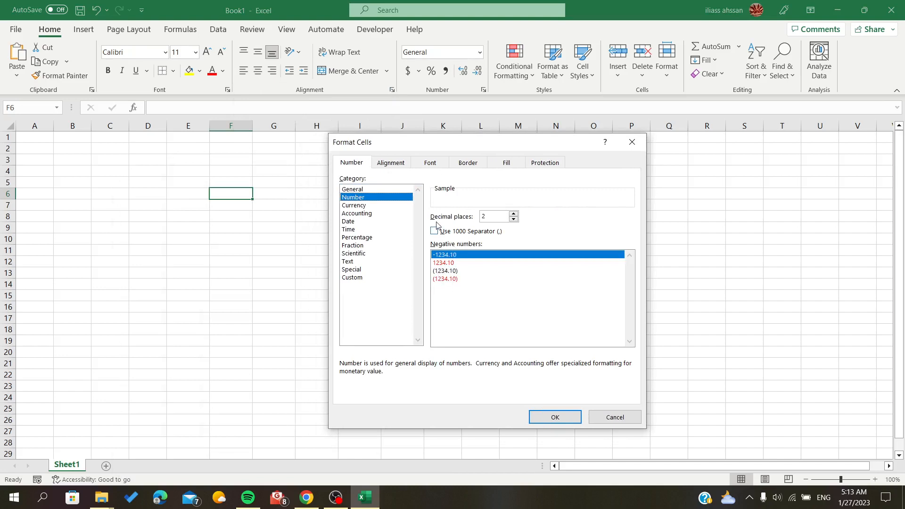
pyautogui.click(354, 205)
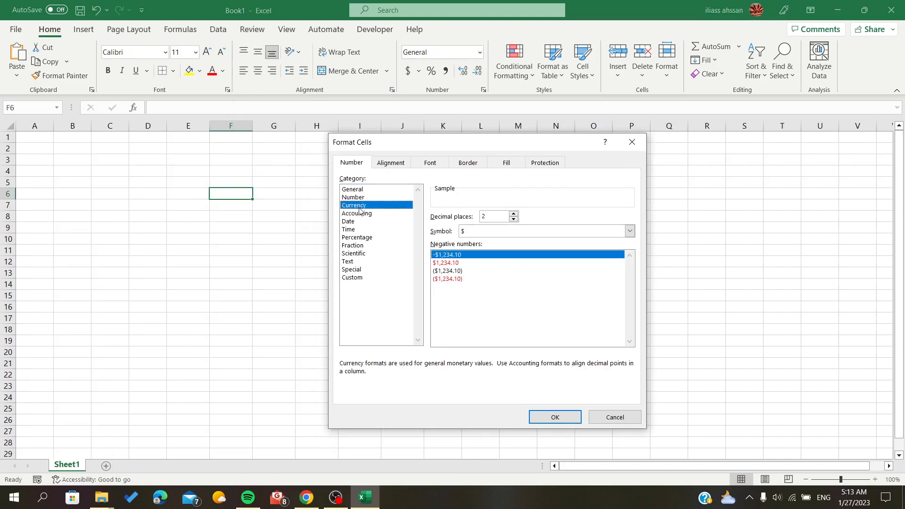
pyautogui.moveTo(350, 231)
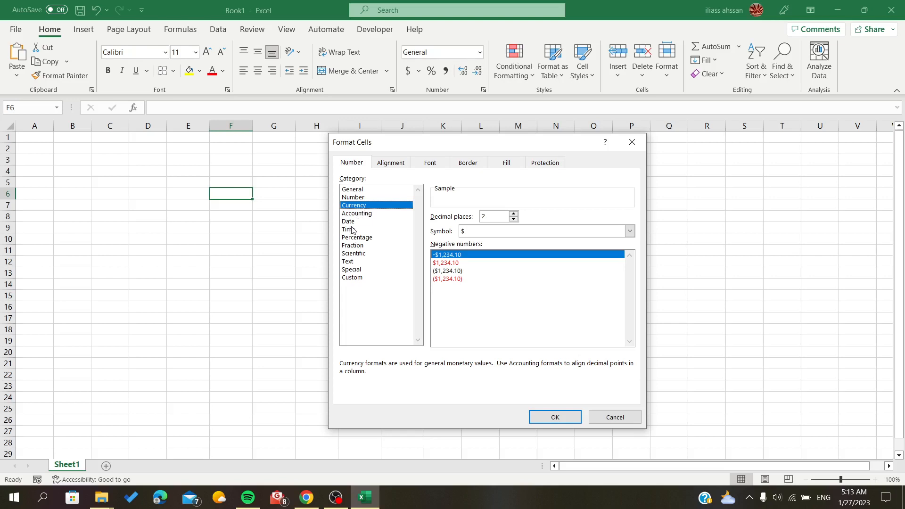
pyautogui.click(357, 213)
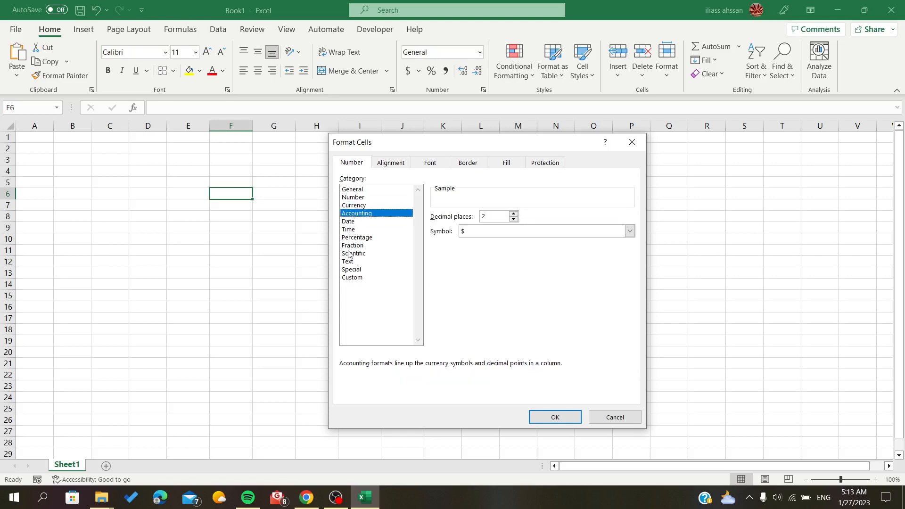
pyautogui.click(351, 277)
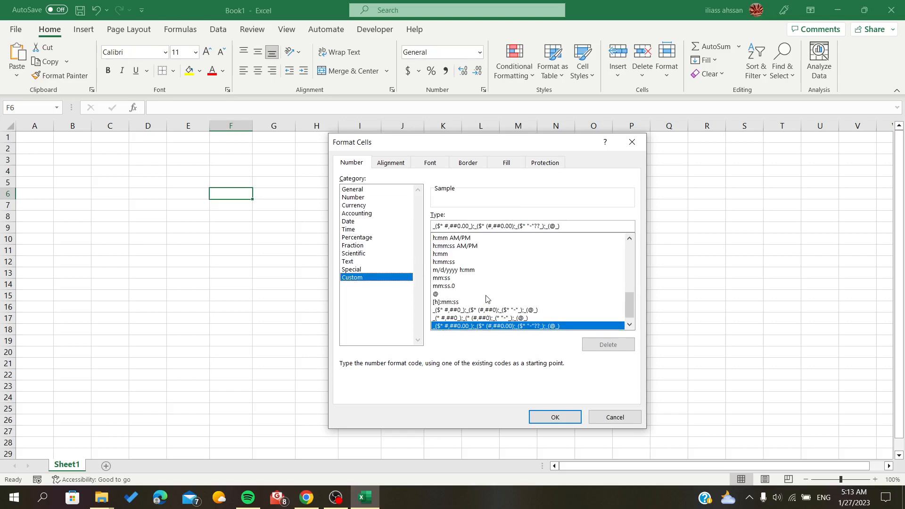
pyautogui.moveTo(439, 298)
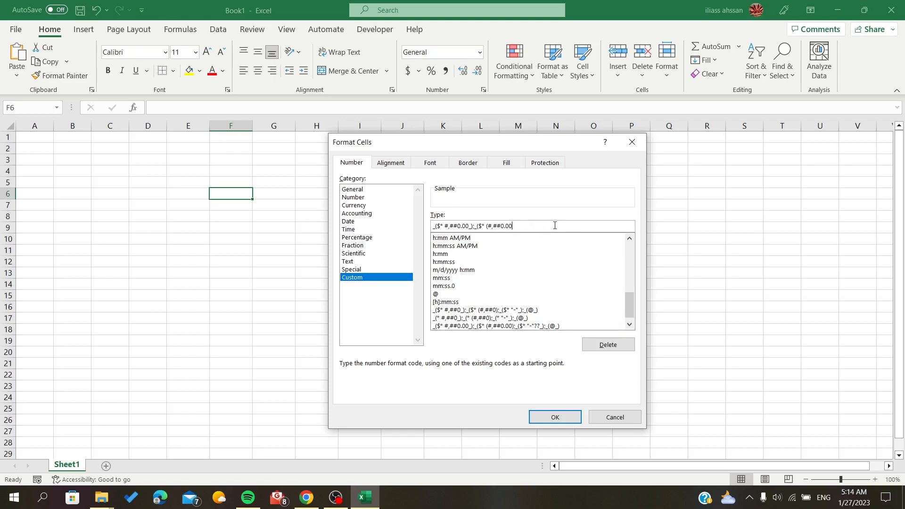
# Try the custom code 0@, then trim it to plain 0 and apply.
pyautogui.write('0')
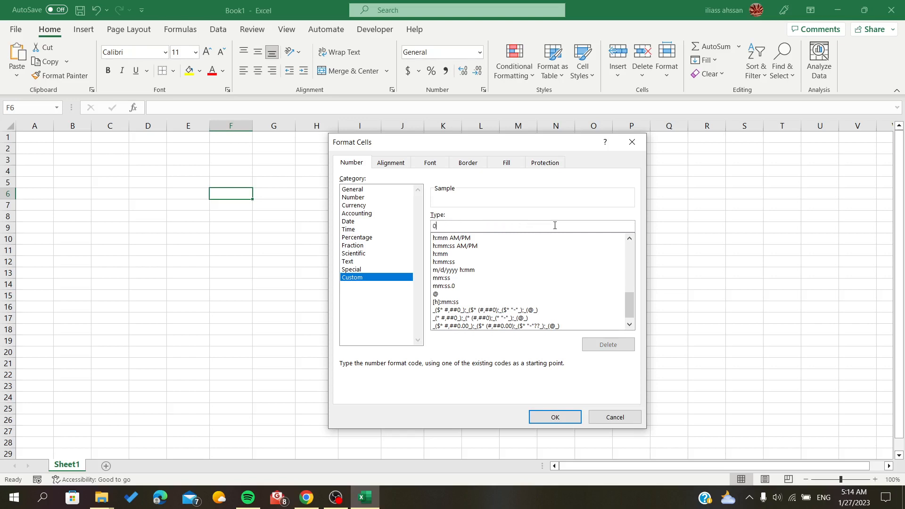
pyautogui.write('@')
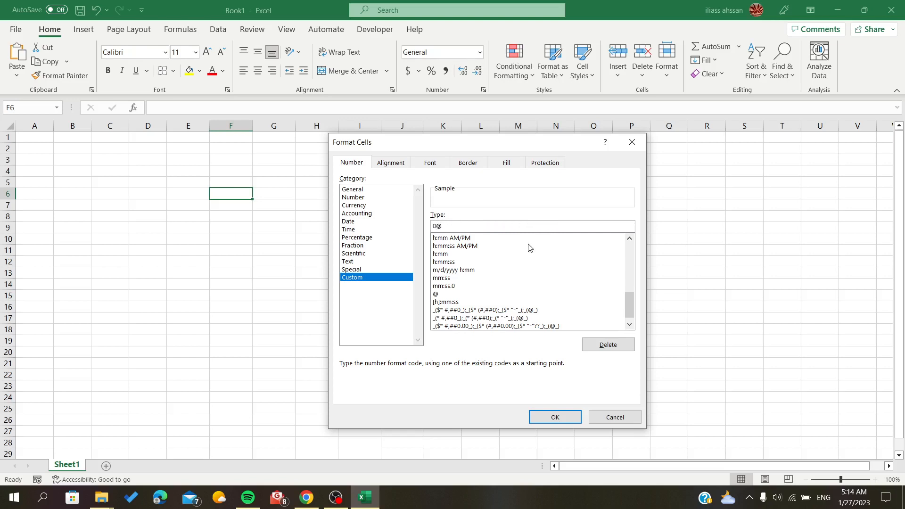
pyautogui.click(553, 417)
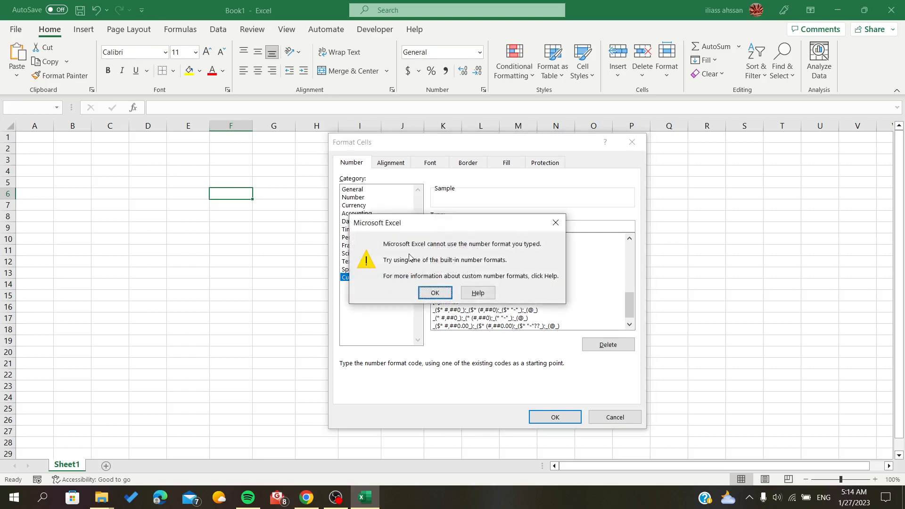
pyautogui.click(434, 292)
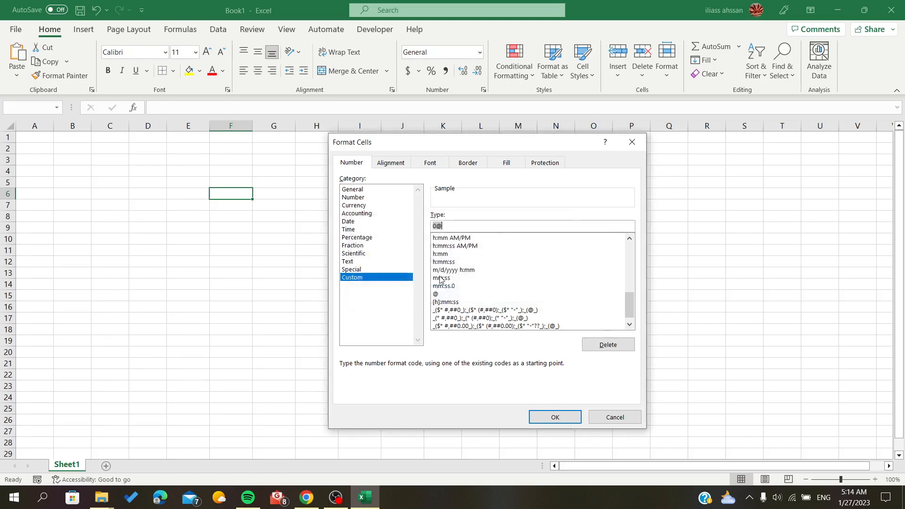
pyautogui.press('Backspace')
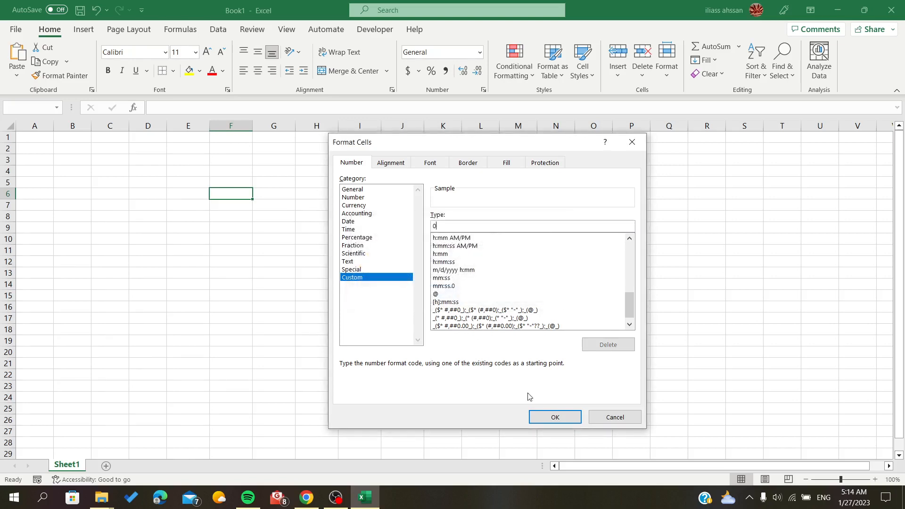
pyautogui.click(553, 417)
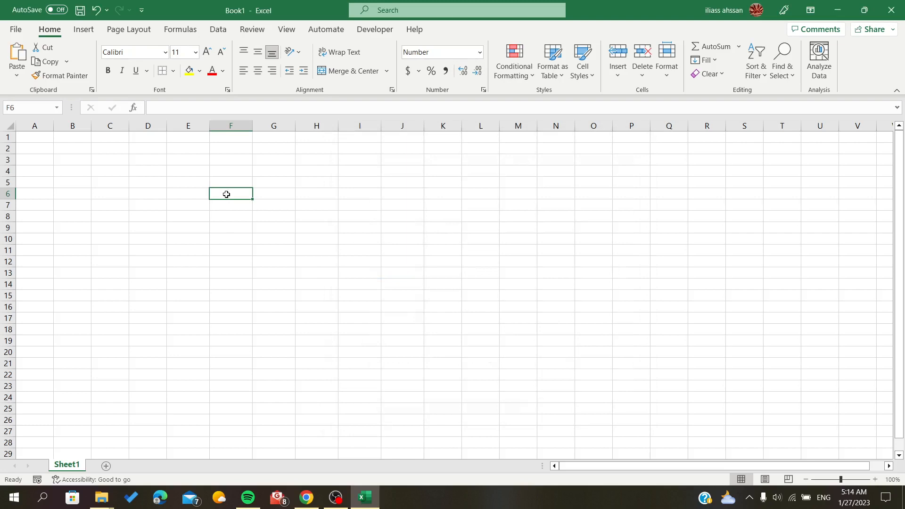
# Enter 123 in F6, reconfirm its Format Cells setting, and enter 159 in F7.
pyautogui.write('123')
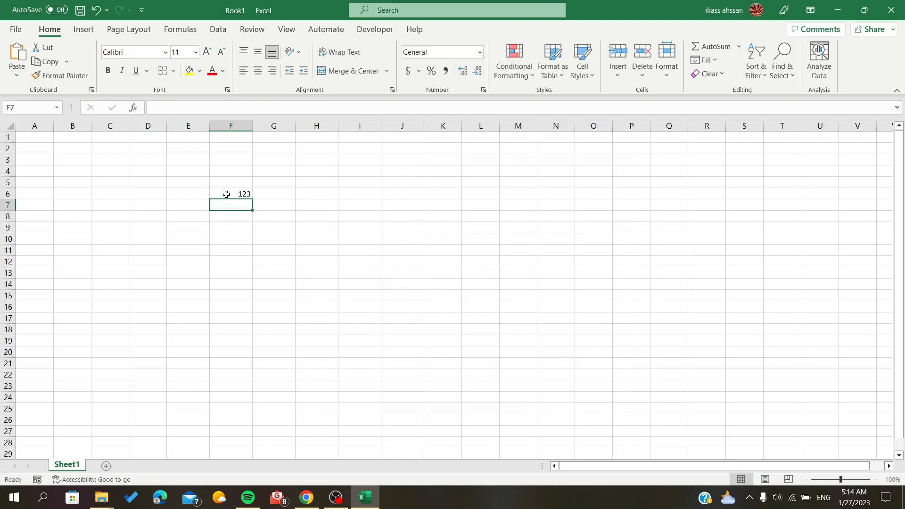
pyautogui.rightClick(230, 193)
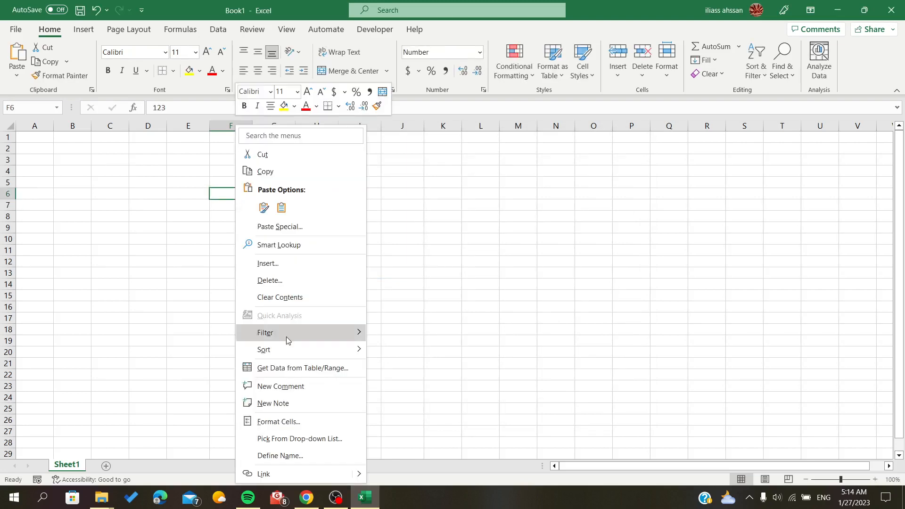
pyautogui.click(278, 421)
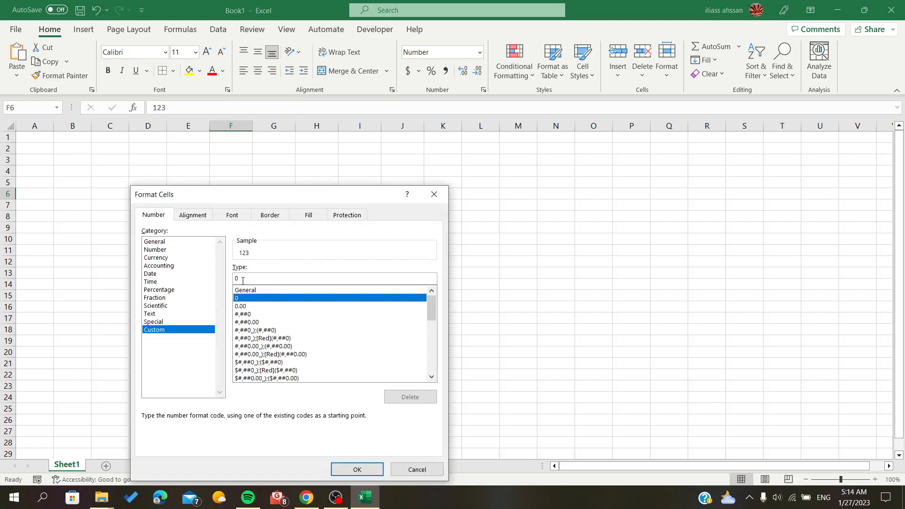
pyautogui.click(357, 469)
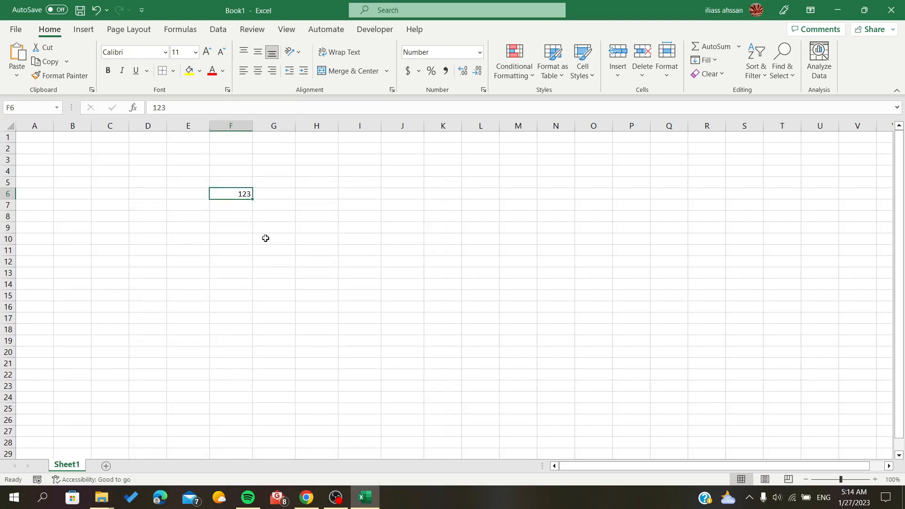
pyautogui.write('159')
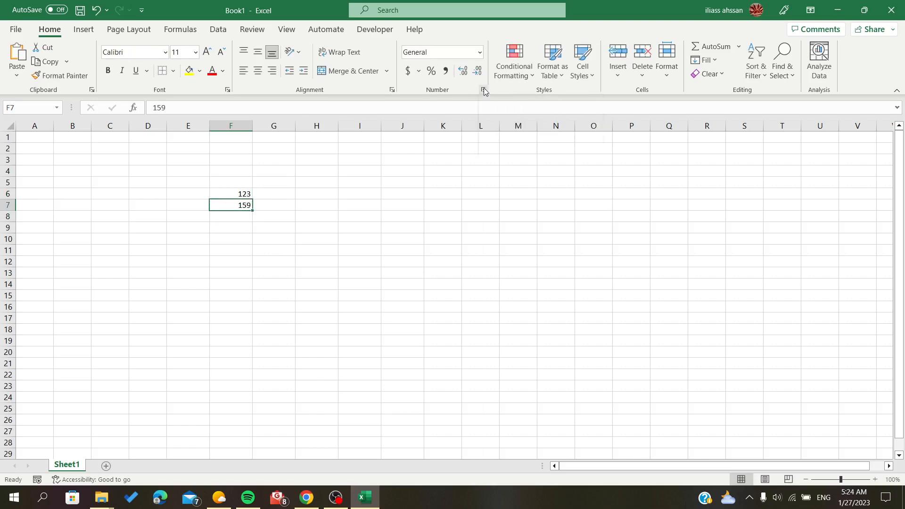
# Set F7 to the custom 0000 format and recommit its entry, showing 012333.
pyautogui.click(483, 90)
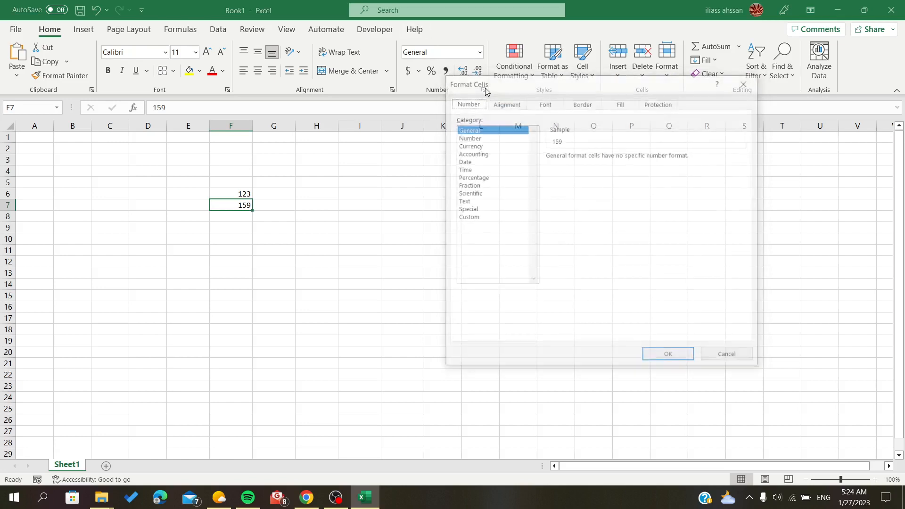
pyautogui.click(466, 216)
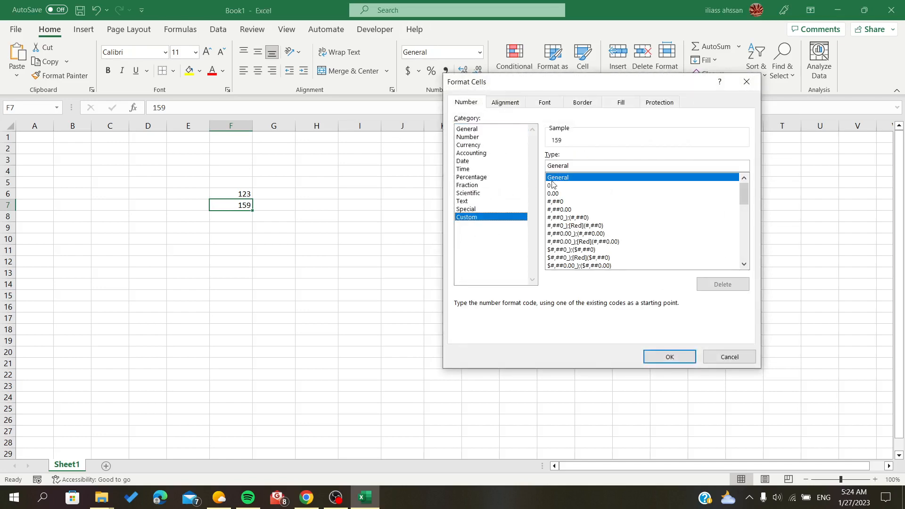
pyautogui.write('0000')
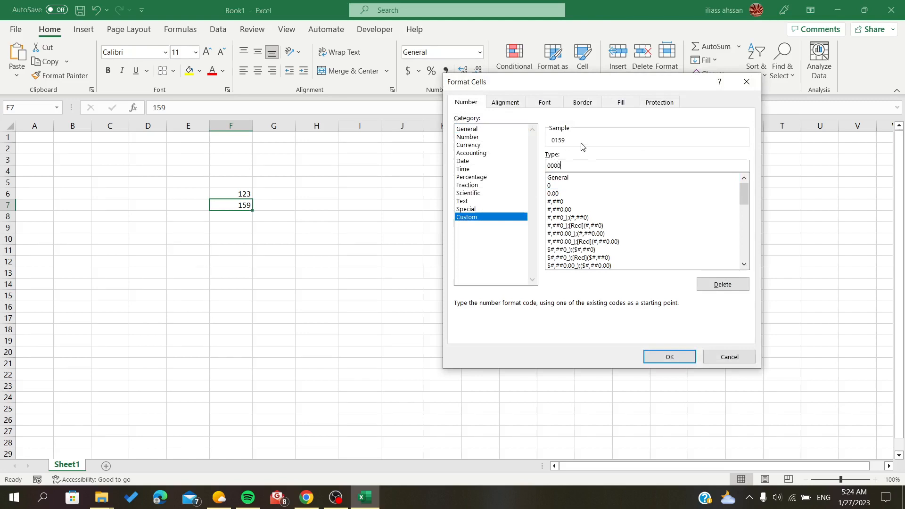
pyautogui.moveTo(581, 146)
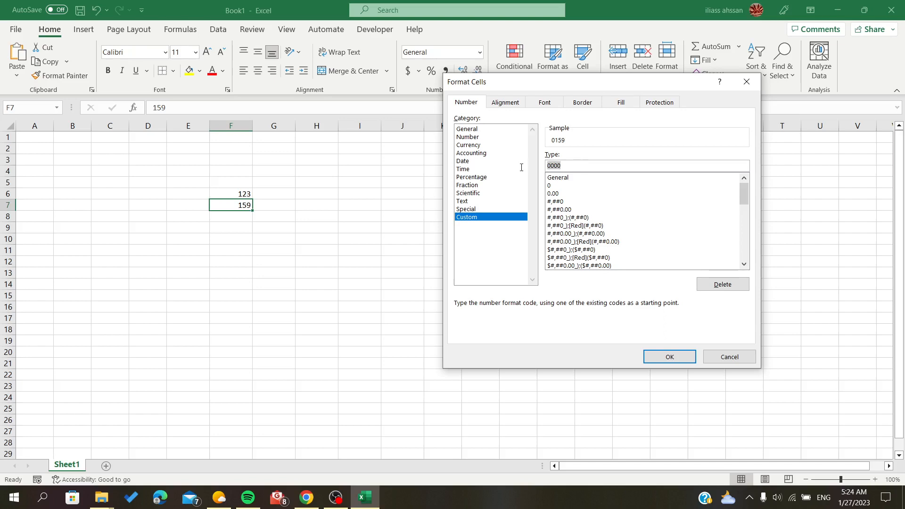
pyautogui.moveTo(571, 162)
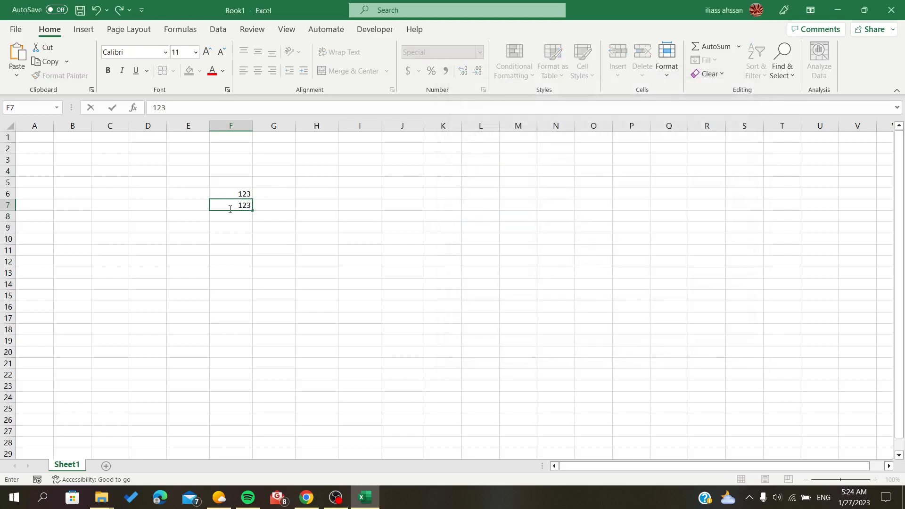
pyautogui.press('Enter')
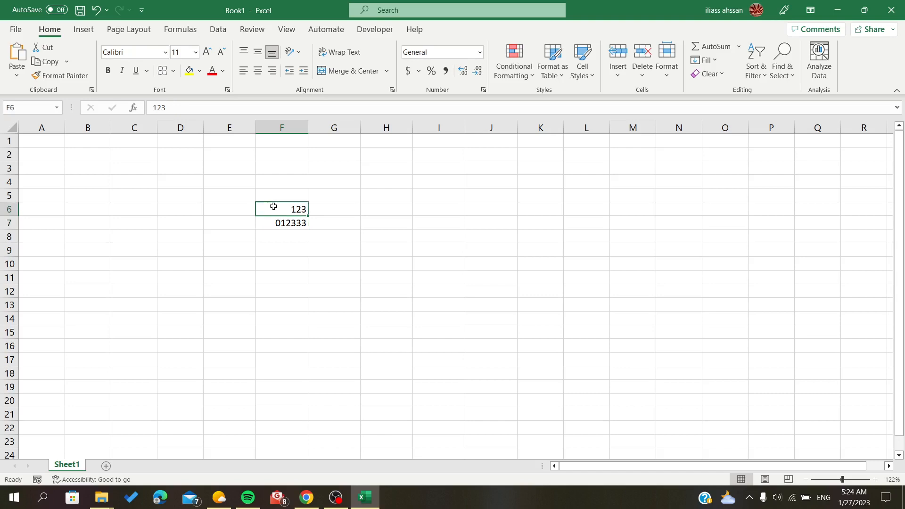
# Select F6 and give it the custom 0000 format, starting from the plain 0 code.
pyautogui.click(334, 181)
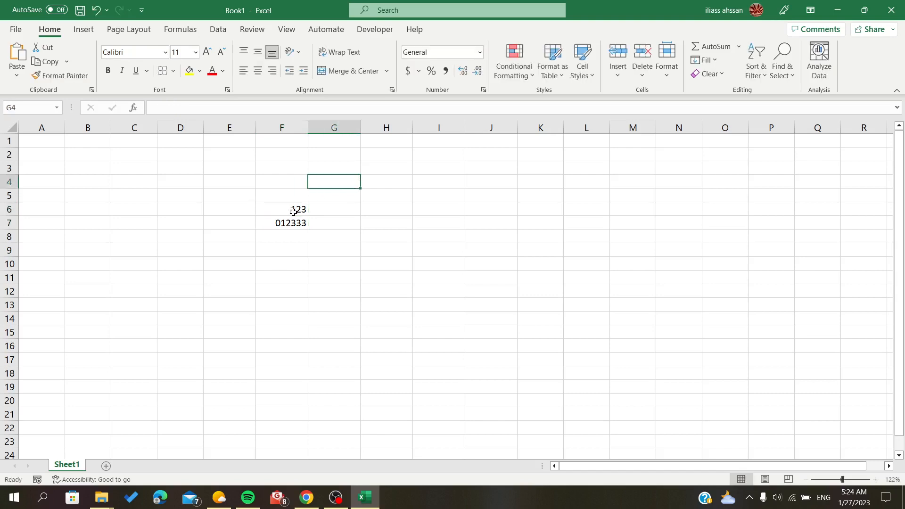
pyautogui.press('ctrl+1')
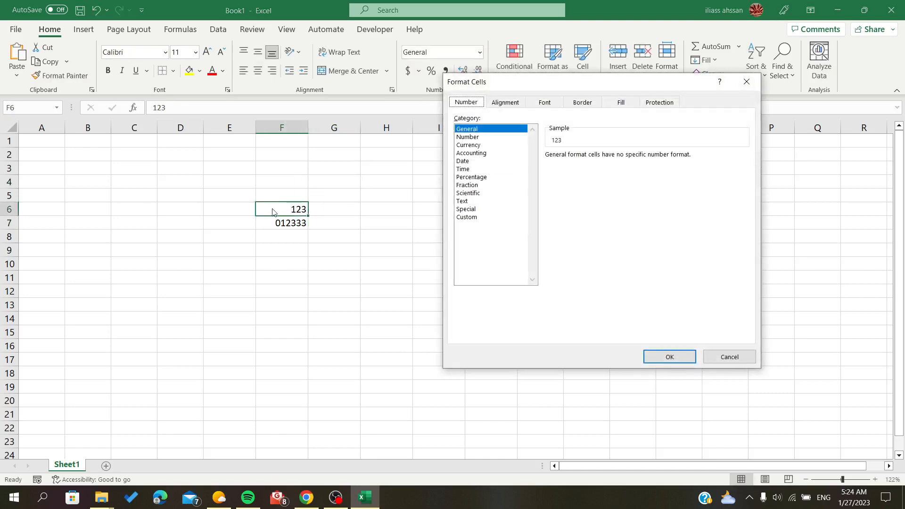
pyautogui.click(466, 216)
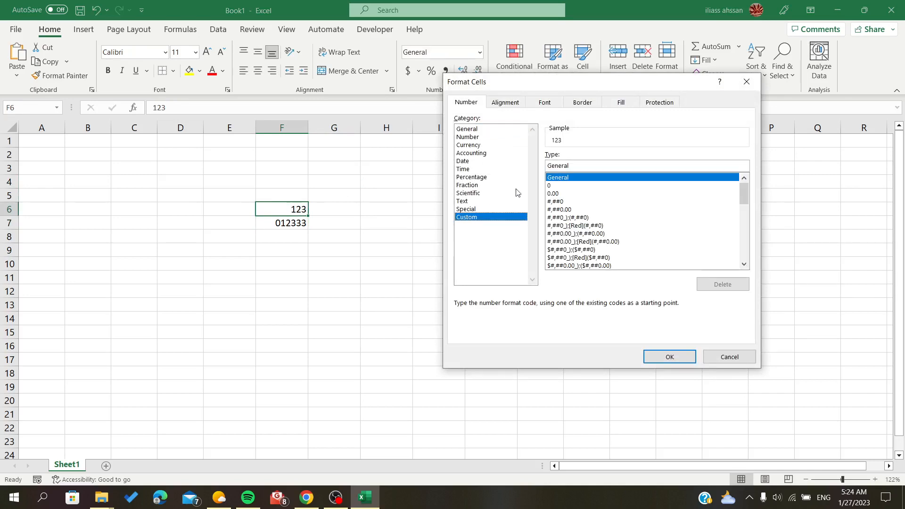
pyautogui.click(548, 184)
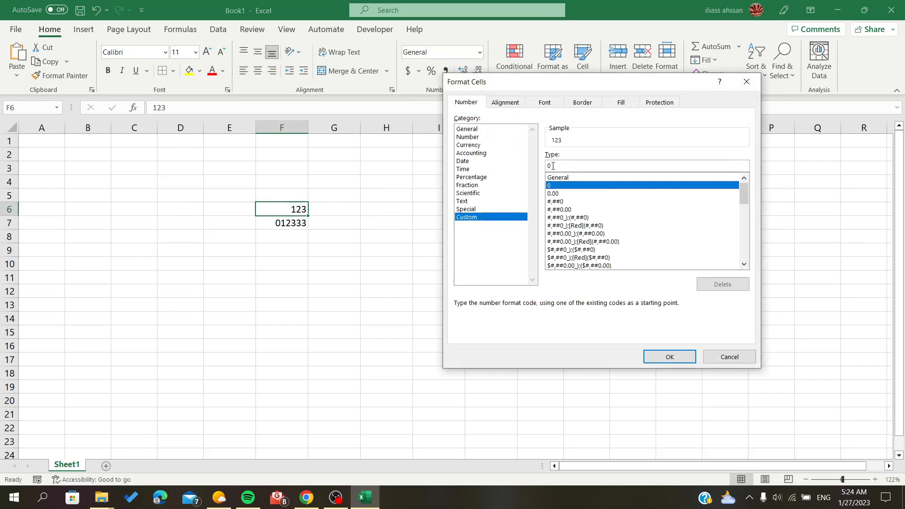
pyautogui.write('000')
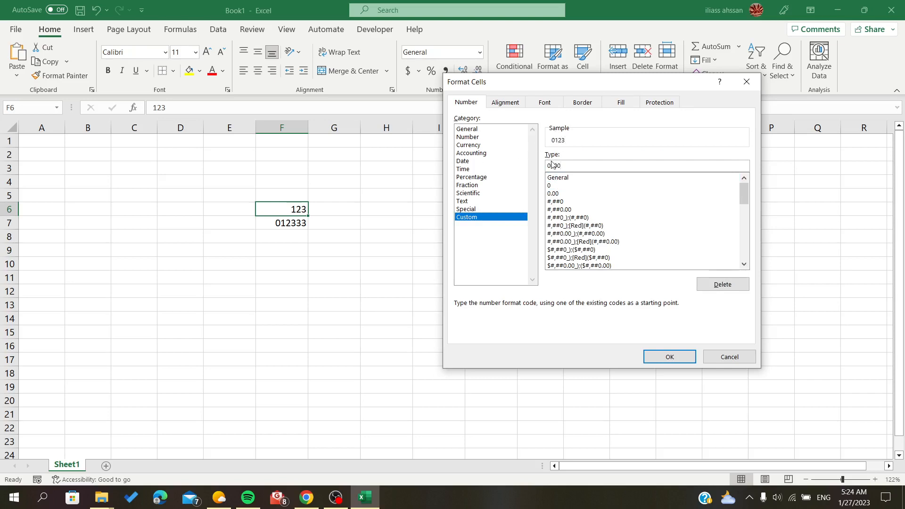
pyautogui.write('0000')
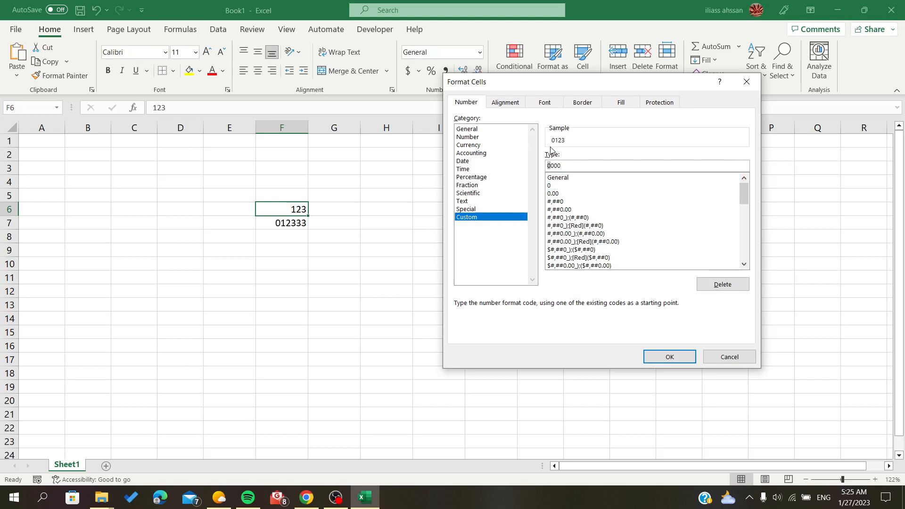
pyautogui.moveTo(617, 352)
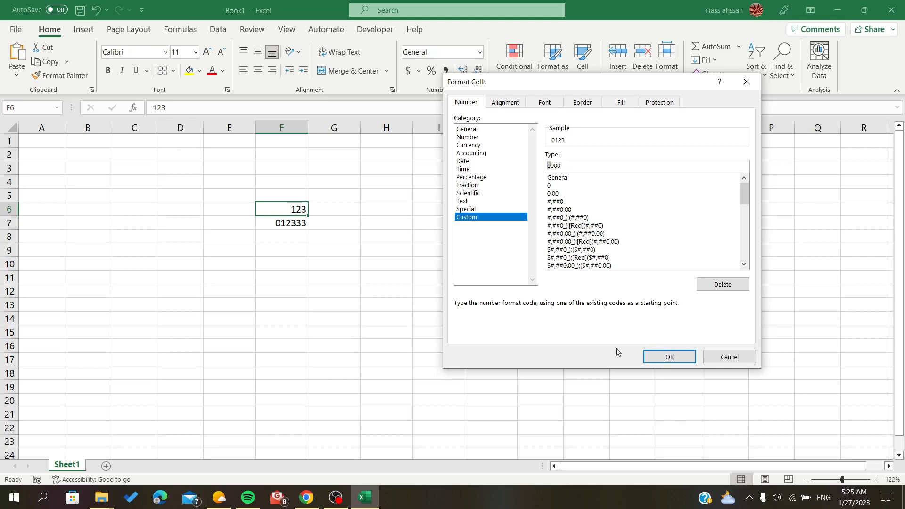
pyautogui.click(669, 357)
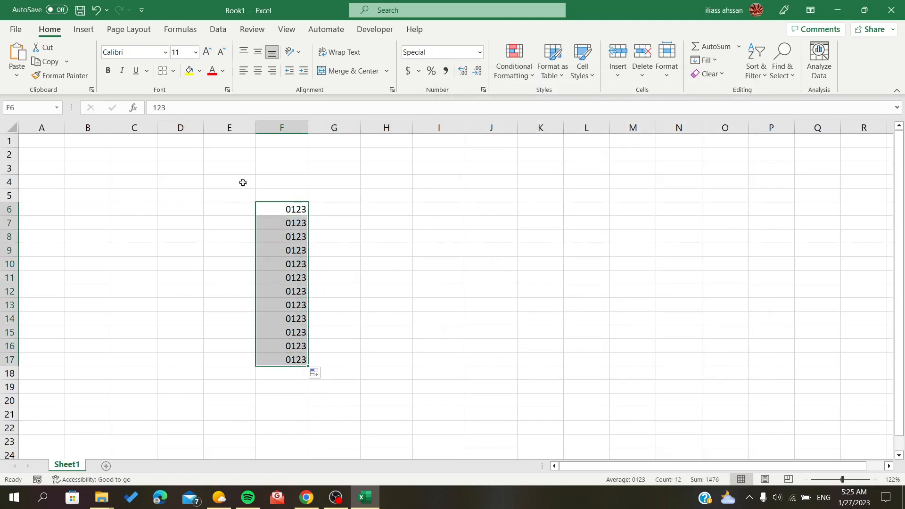
pyautogui.moveTo(325, 222)
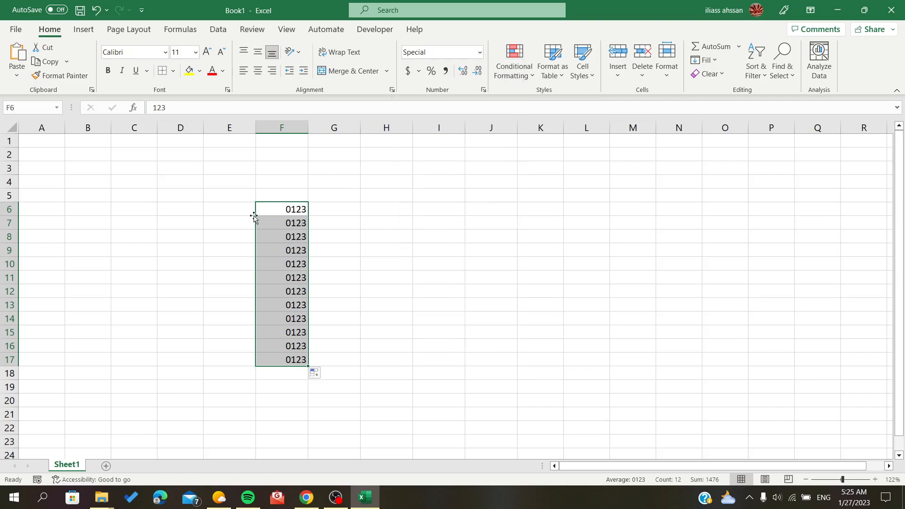
pyautogui.moveTo(240, 213)
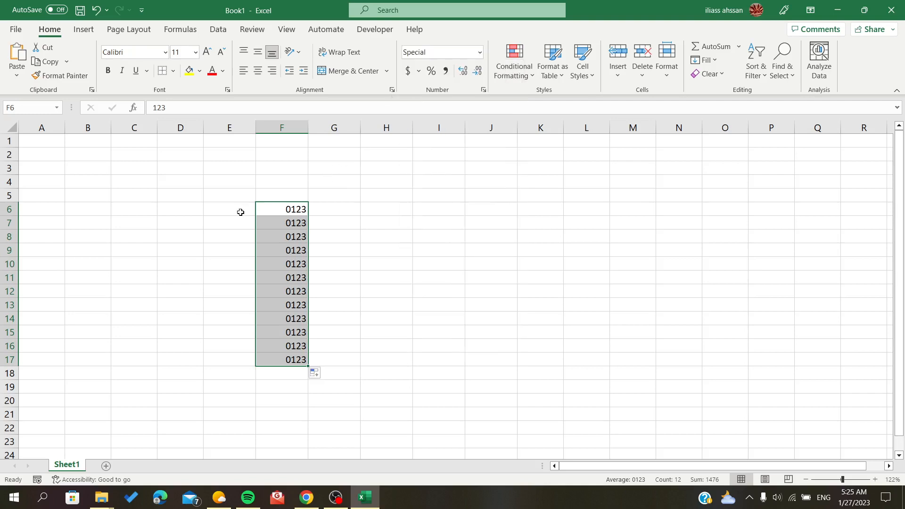